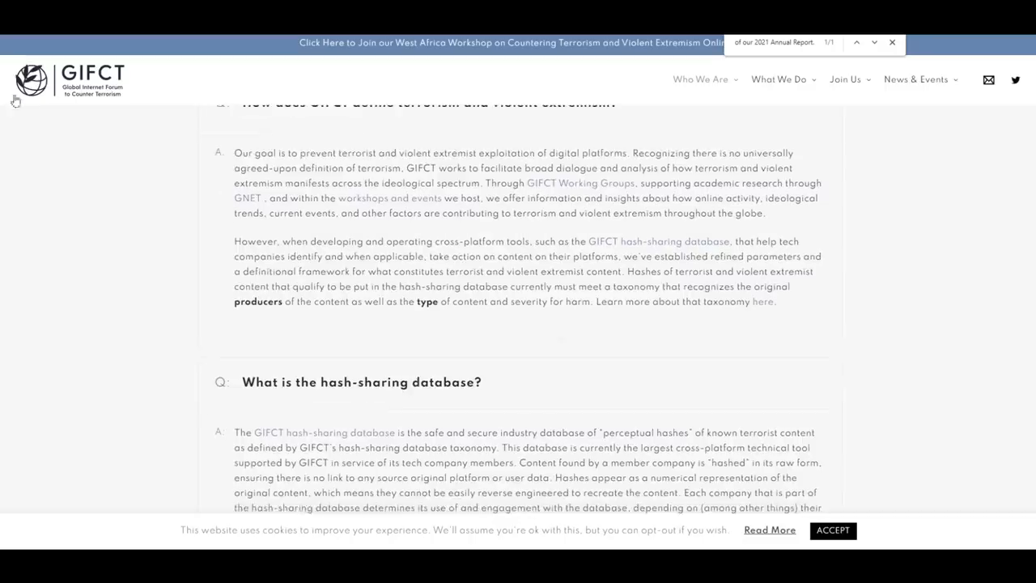
- Highlight the FAQ sentence describing the hash taxonomy requirements for database content
scroll("down", 3)
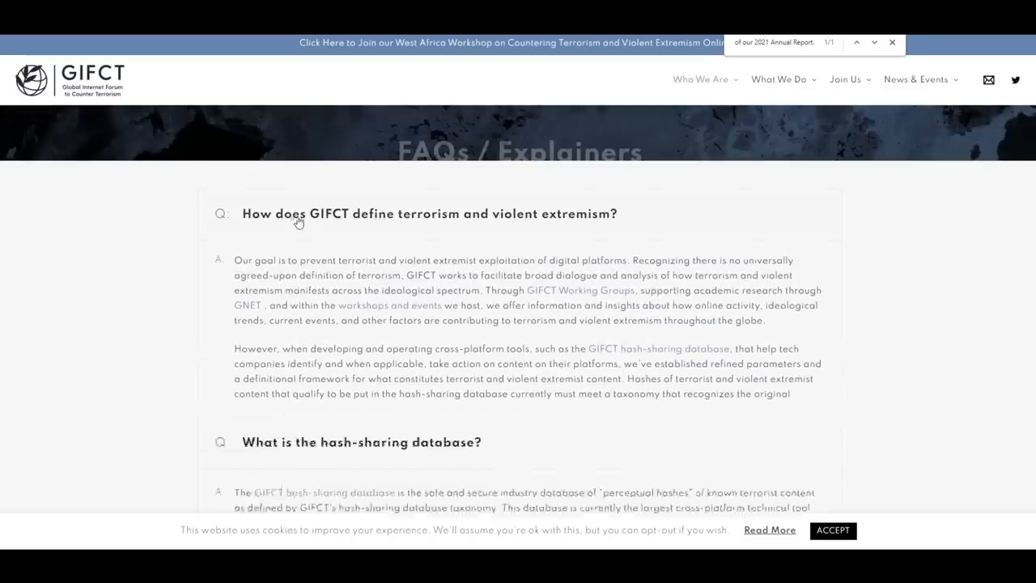
scroll("down", 3)
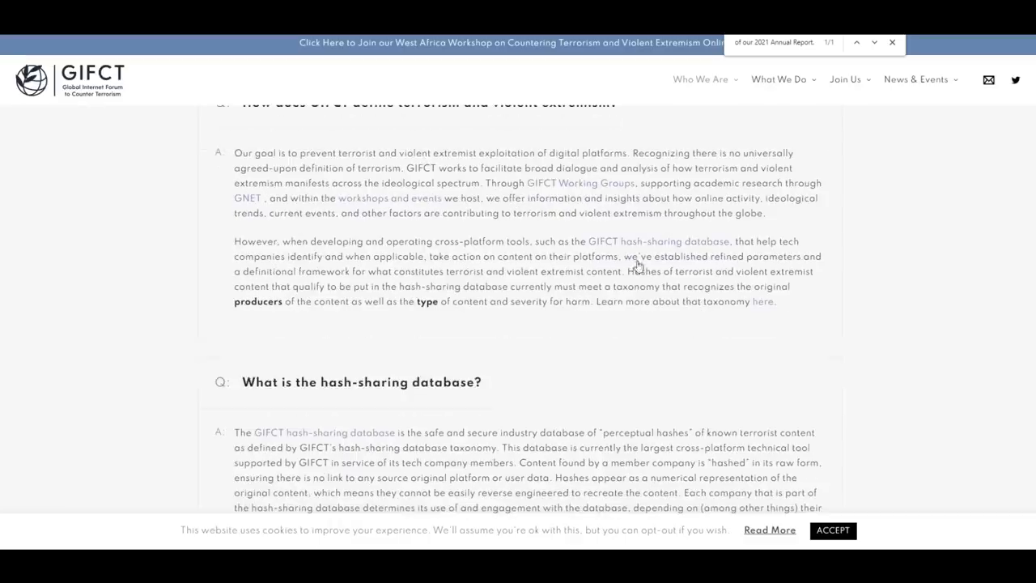
left_click_drag(630, 272, 809, 272)
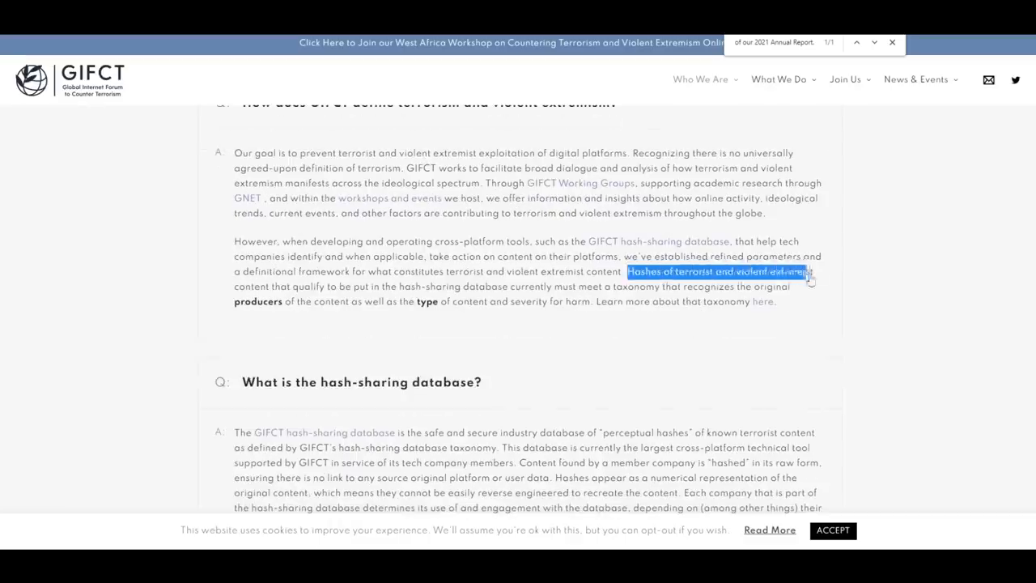
left_click_drag(813, 272, 392, 285)
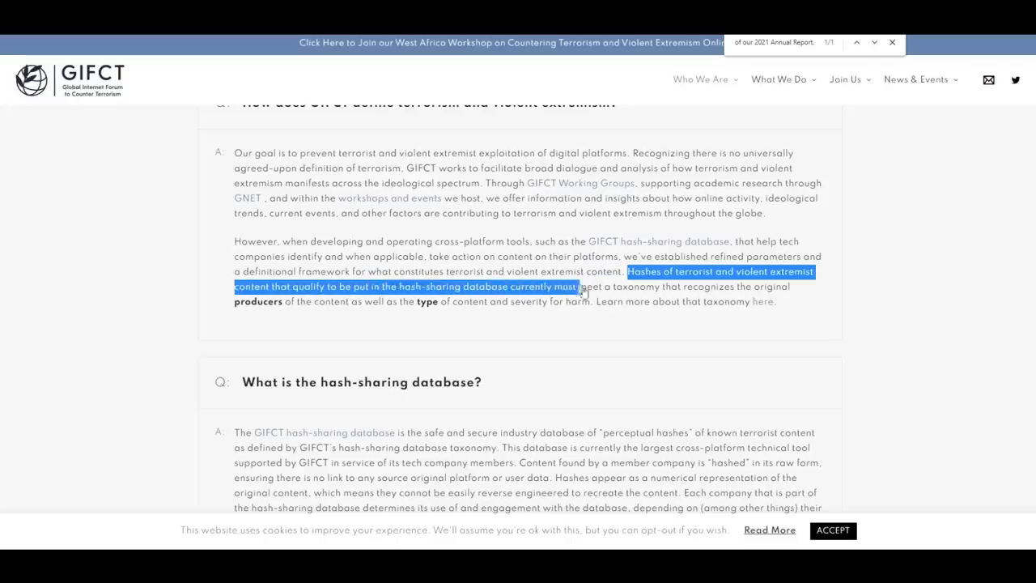
left_click_drag(581, 286, 737, 288)
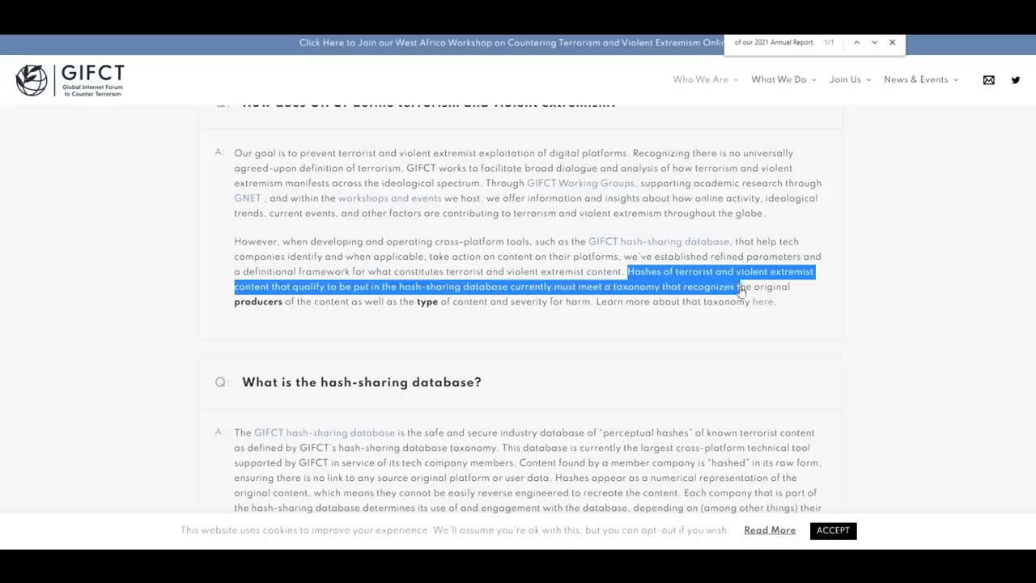
left_click_drag(737, 285, 364, 301)
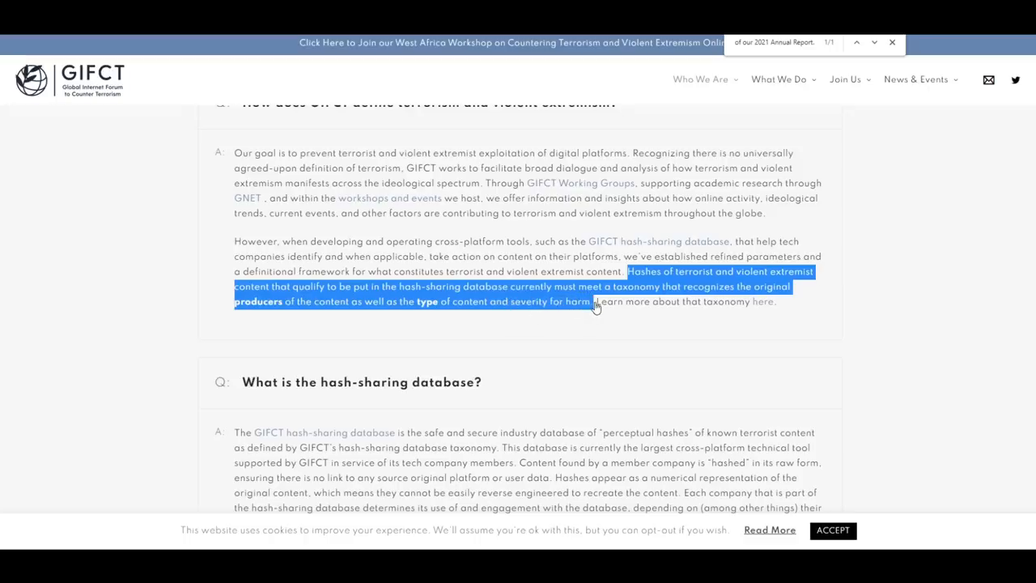
- Highlight the FAQ answer 'No. Only tech companies have access…' about government database access
scroll("down", 3)
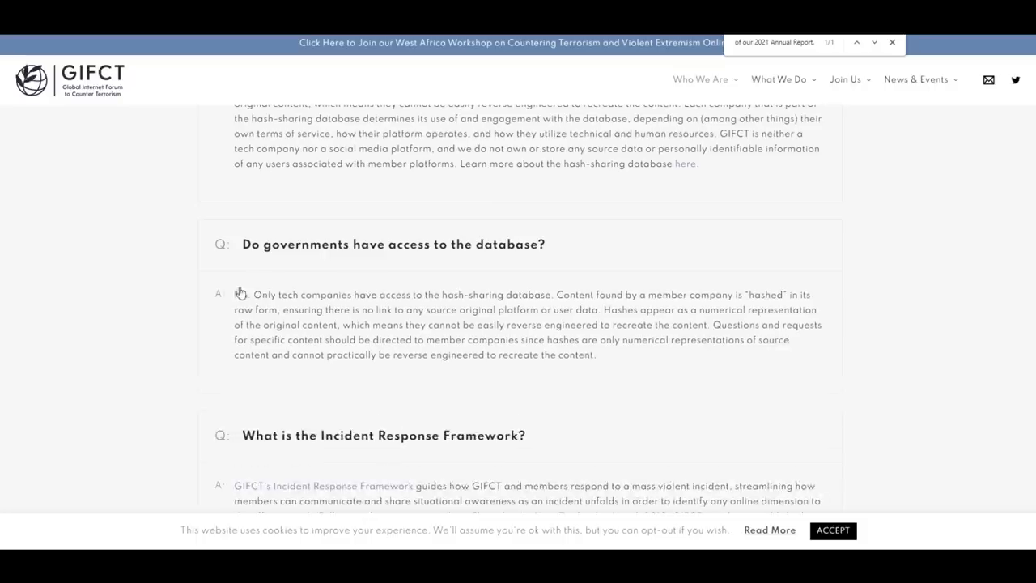
left_click_drag(233, 294, 343, 295)
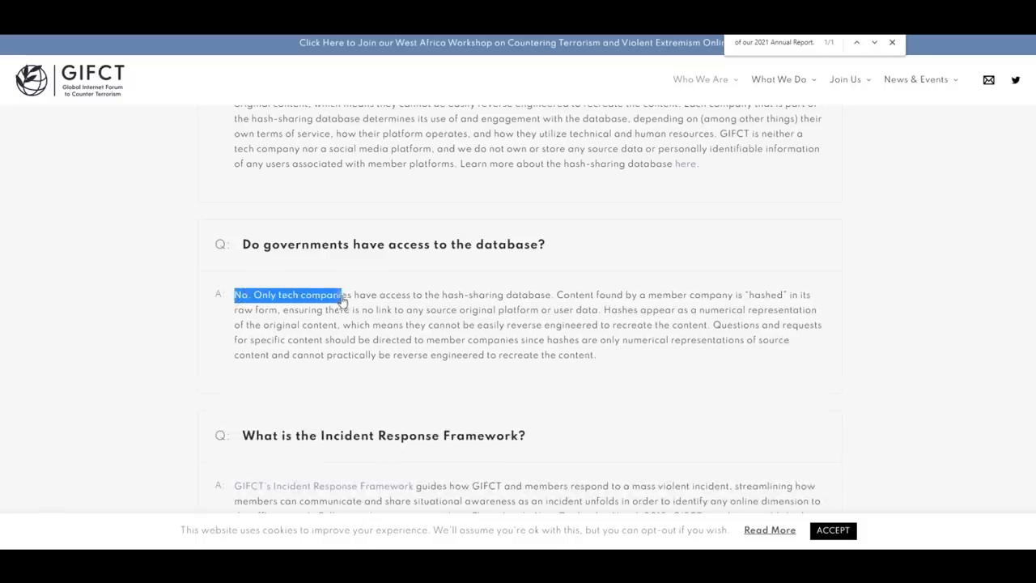
left_click_drag(339, 294, 557, 295)
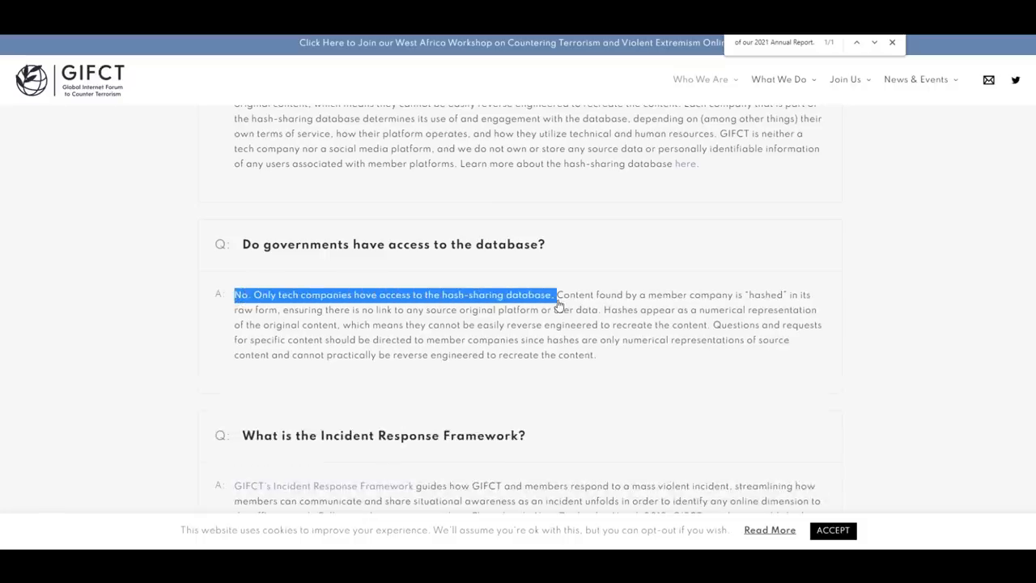
left_click_drag(557, 295, 396, 310)
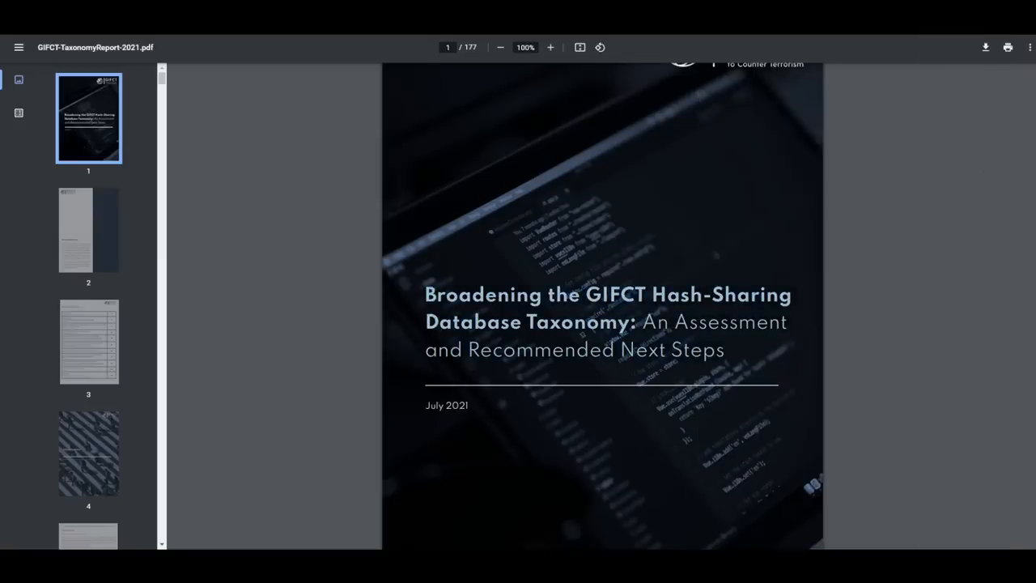
- Page through the taxonomy report's tables toward the national definitions of terrorism section
scroll("down", 3)
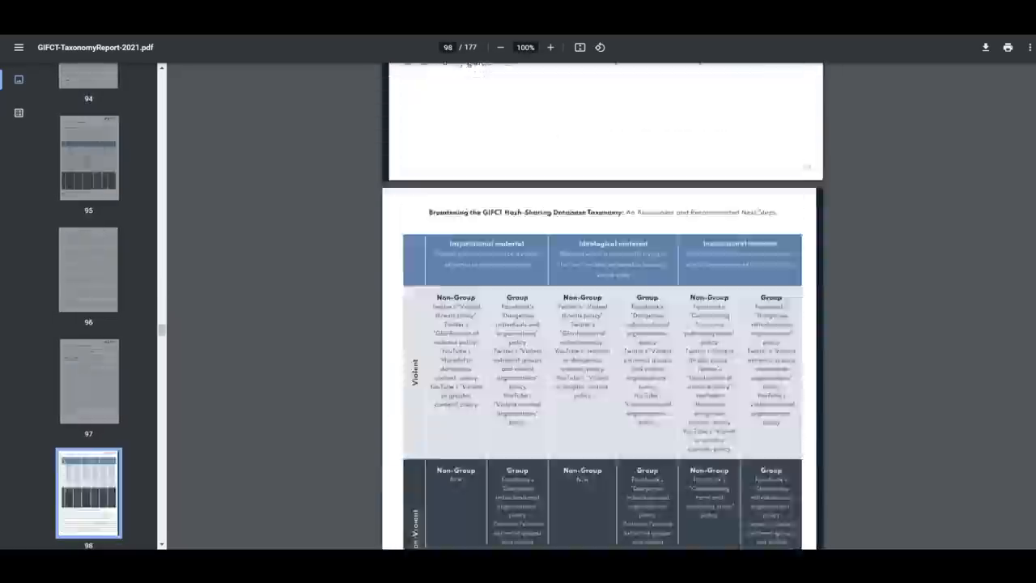
scroll("down", 3)
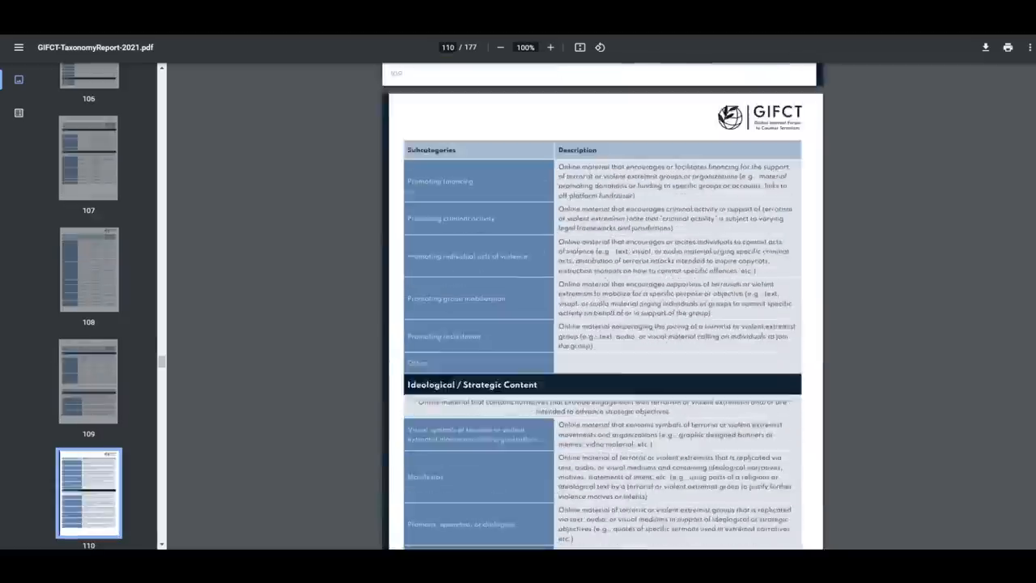
scroll("down", 3)
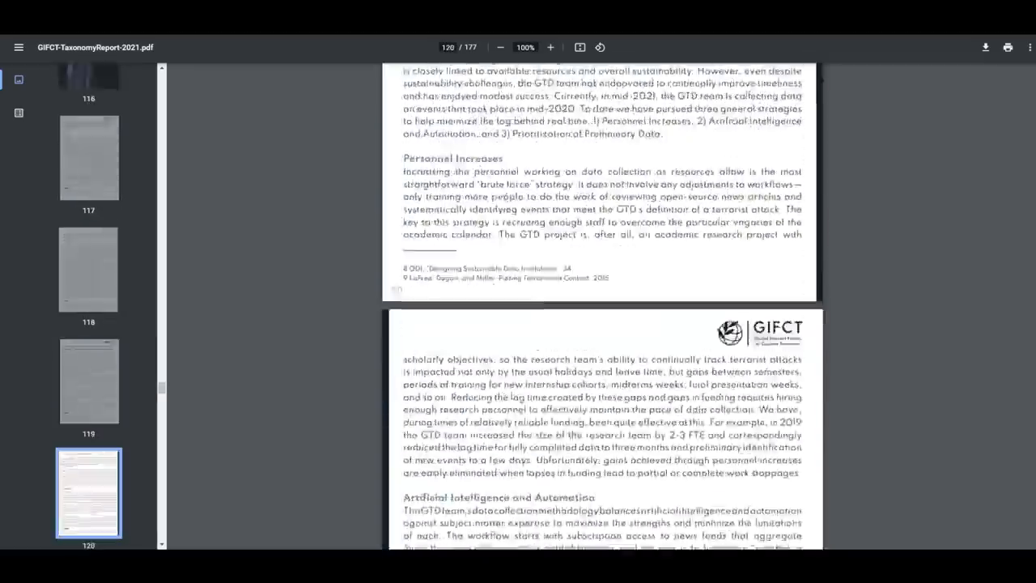
scroll("down", 3)
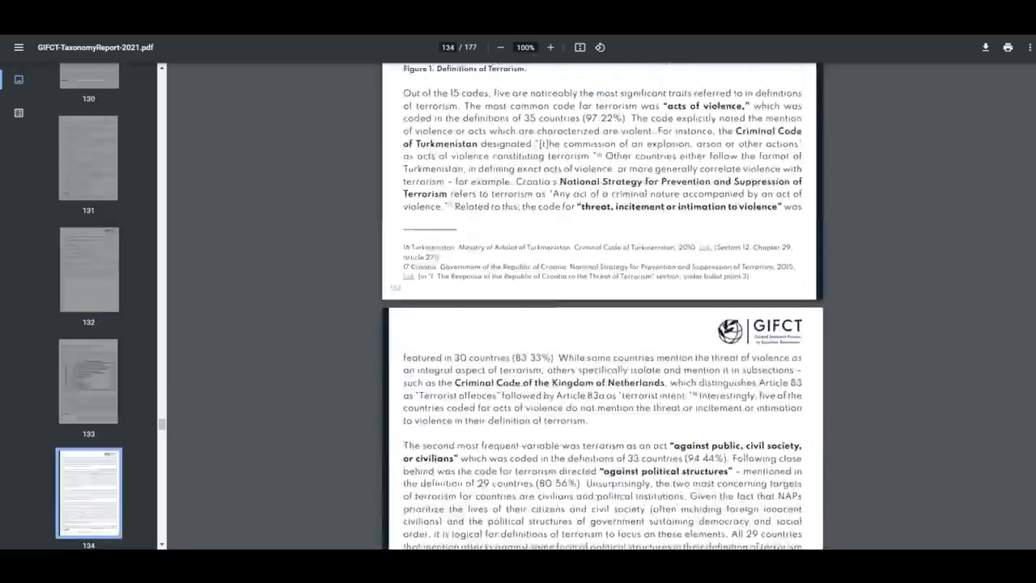
scroll("down", 3)
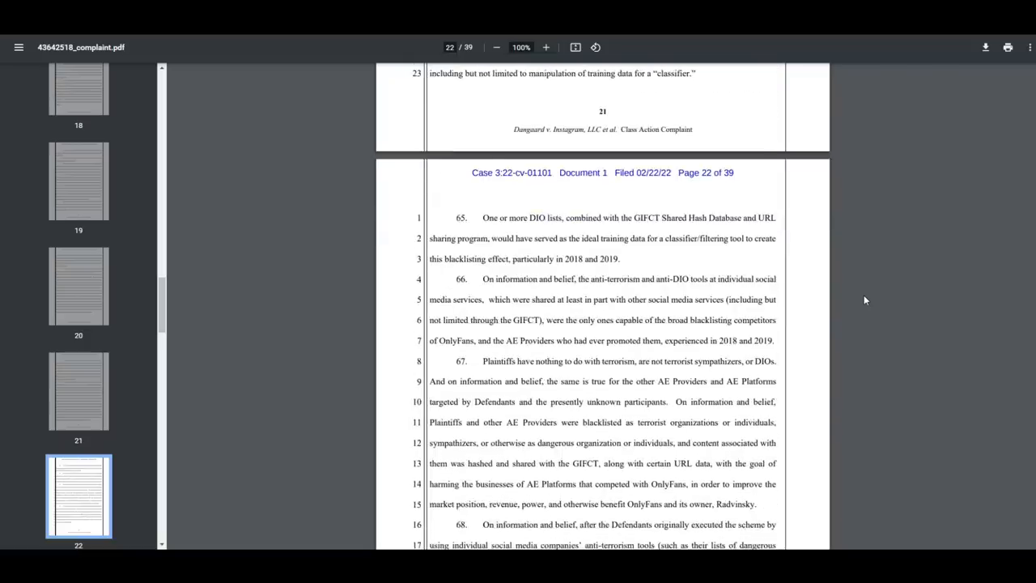
scroll("down", 3)
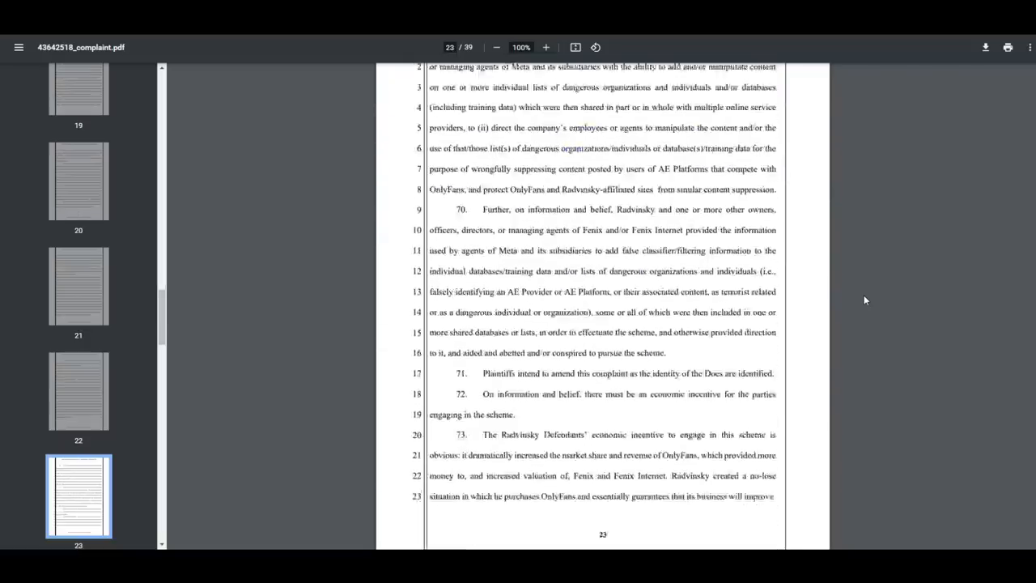
scroll("down", 3)
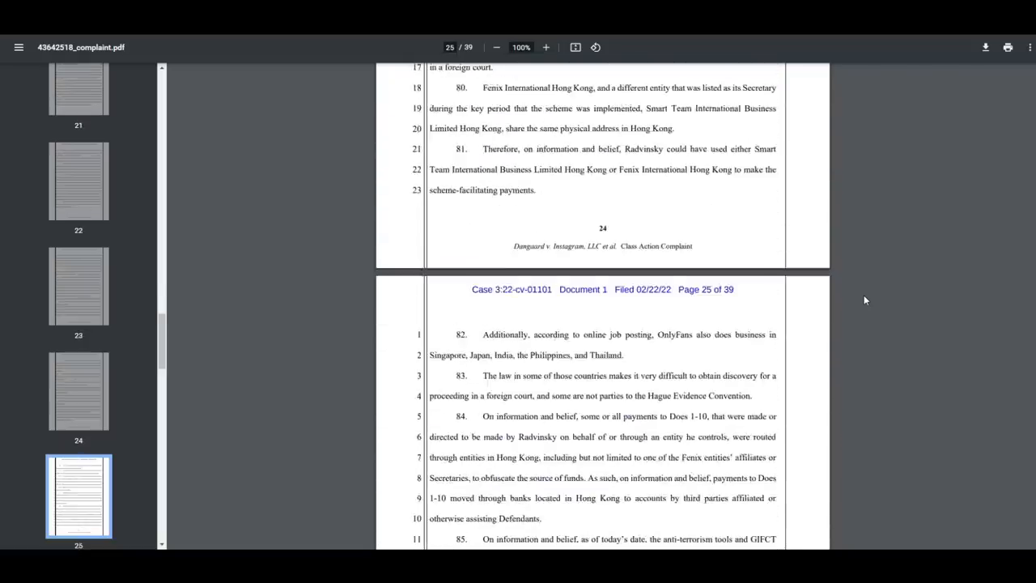
scroll("down", 3)
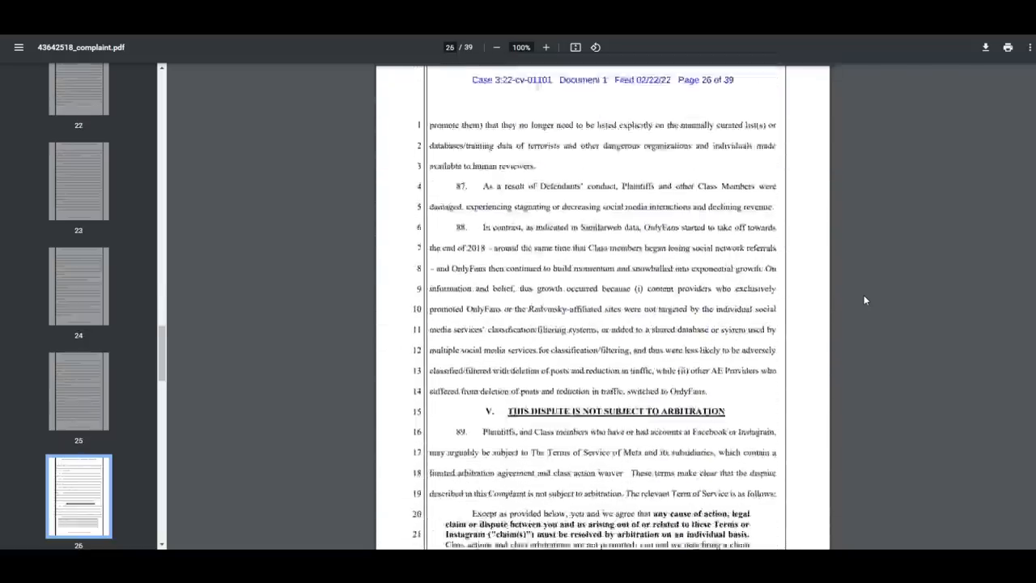
scroll("down", 3)
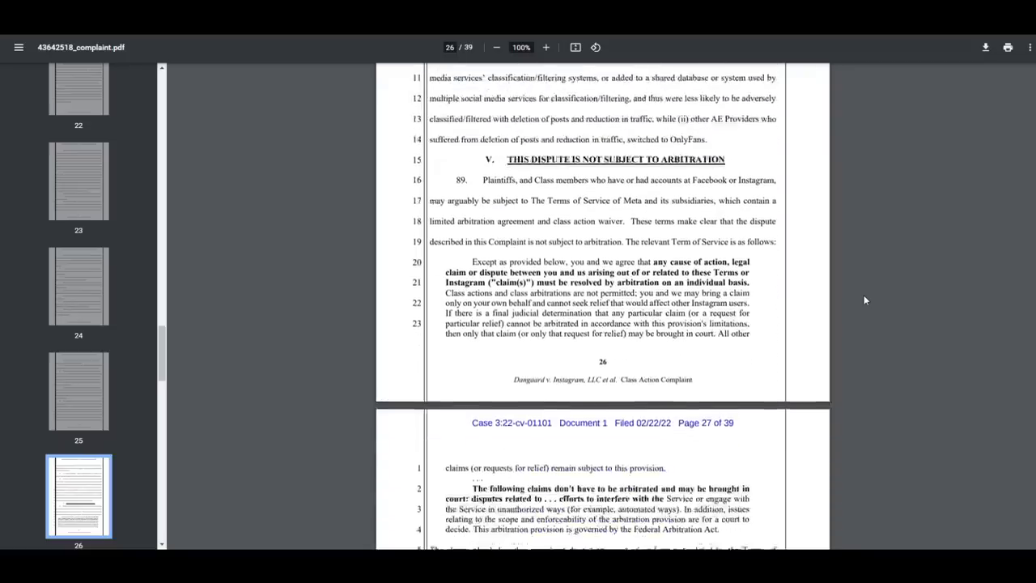
scroll("down", 3)
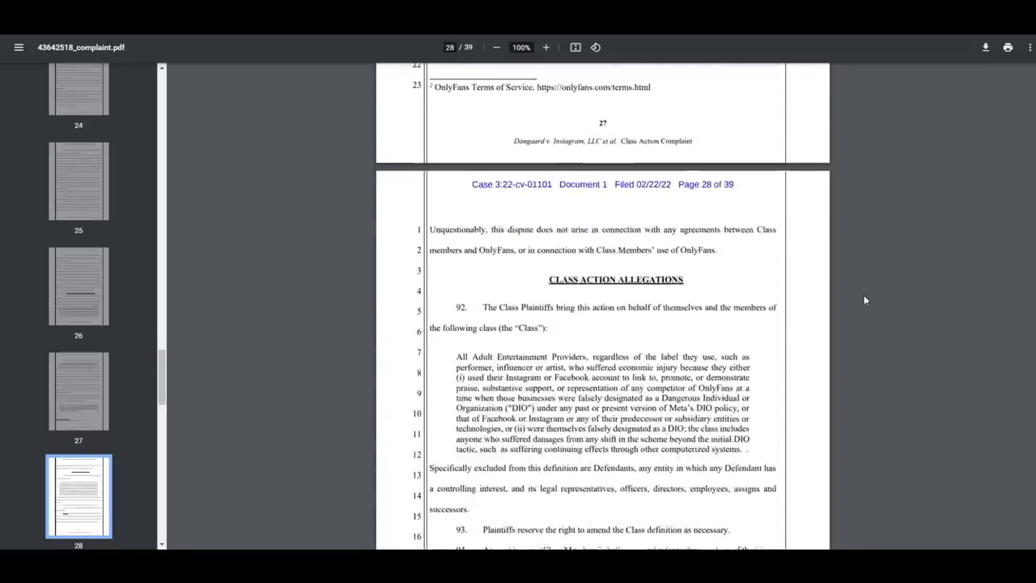
scroll("down", 3)
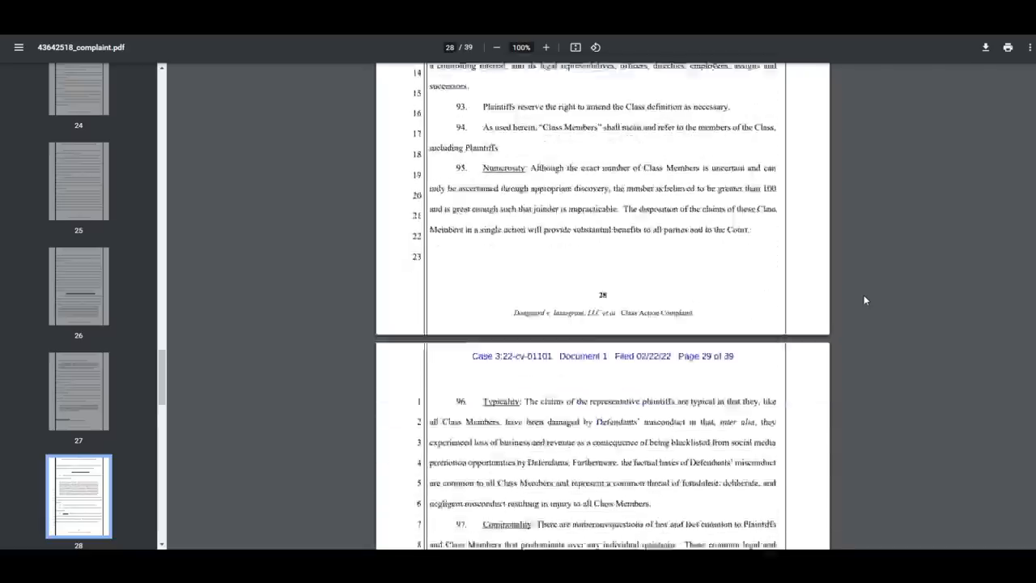
scroll("down", 3)
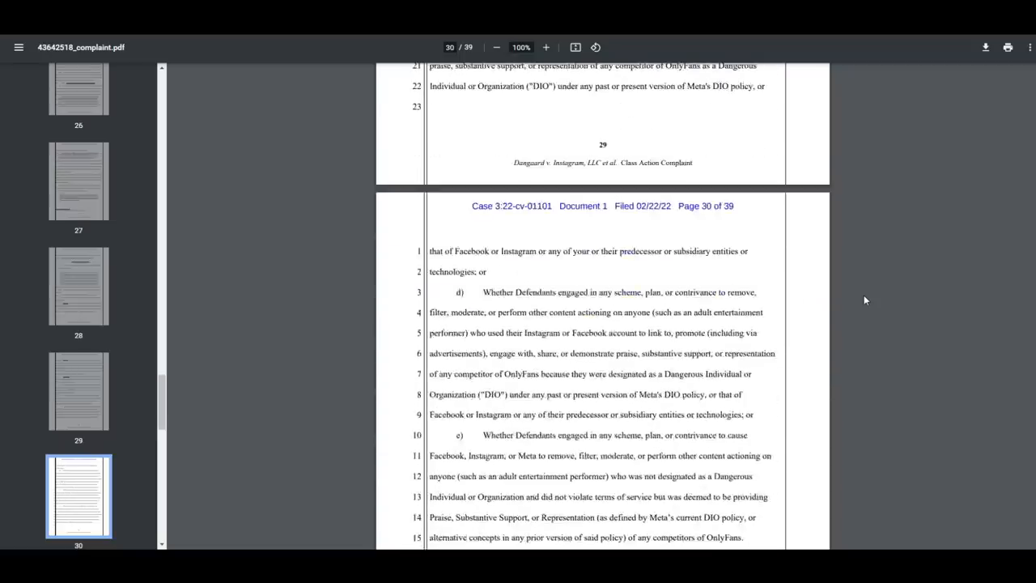
scroll("down", 3)
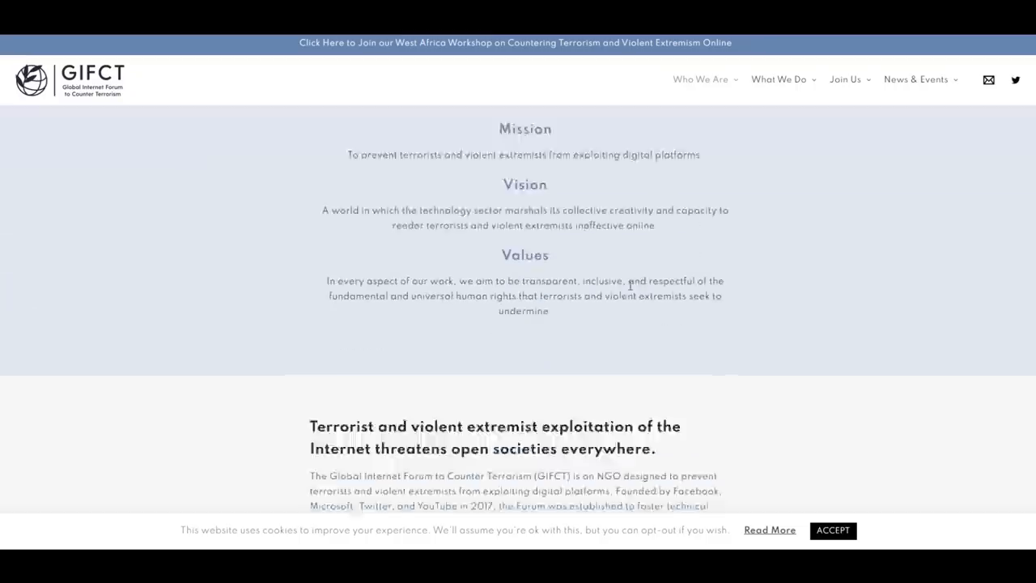
- Scroll the GIFCT site down to its Mission, Vision and Values section
scroll("down", 3)
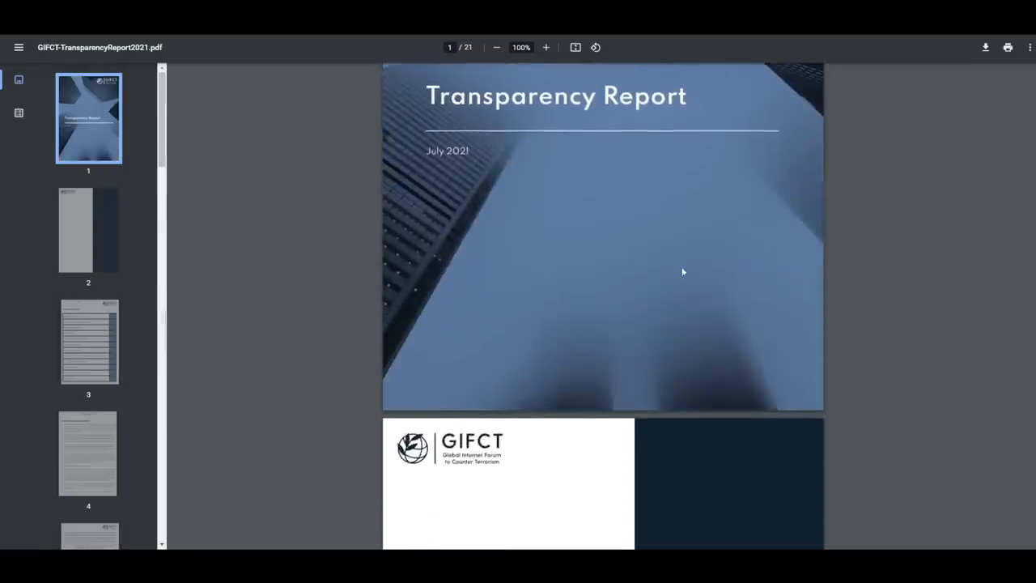
- Read through the Transparency Report to the hash taxonomy table, selecting 'Glorification of Terrorist Acts'
scroll("down", 3)
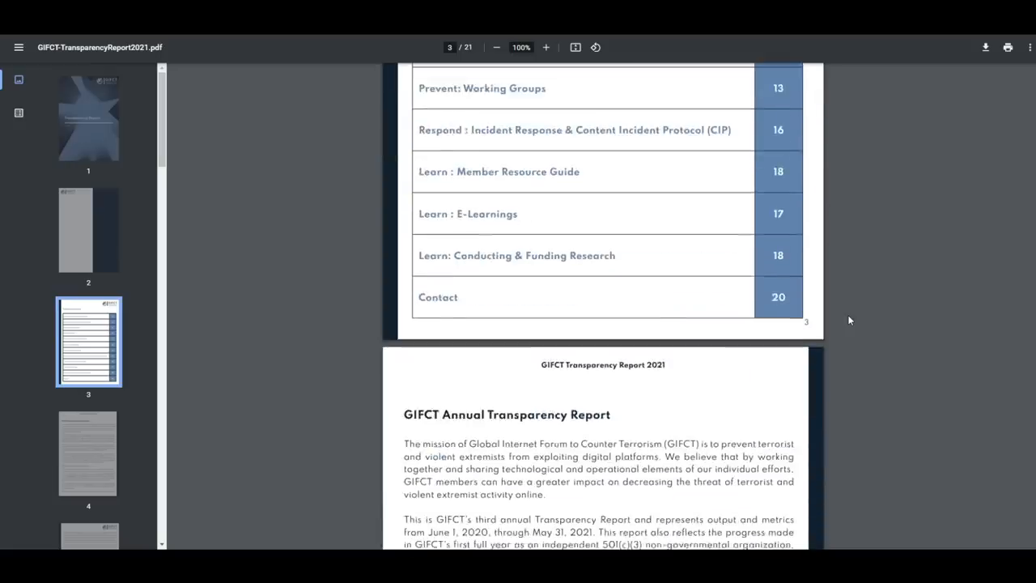
scroll("down", 3)
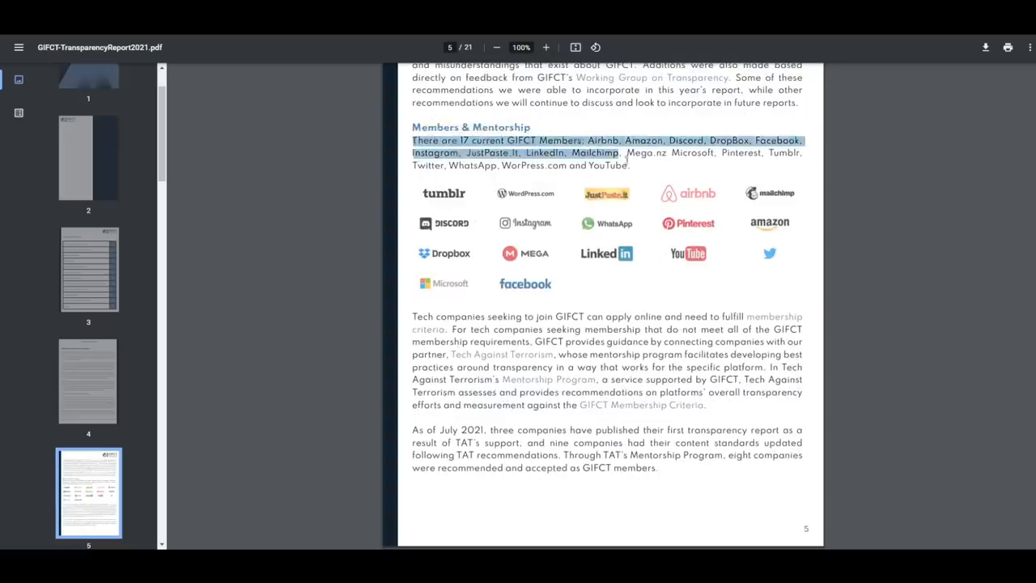
scroll("down", 3)
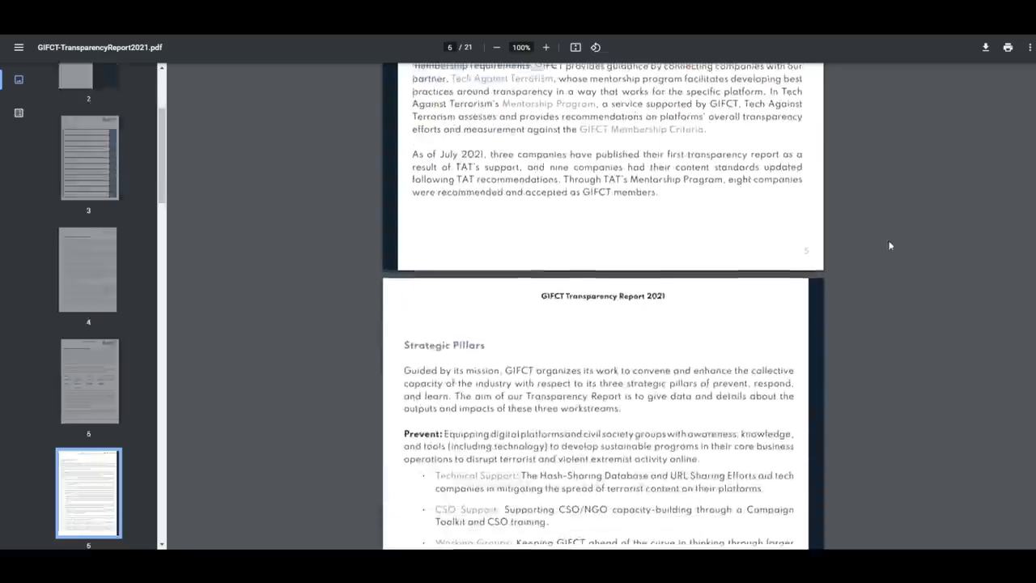
scroll("down", 3)
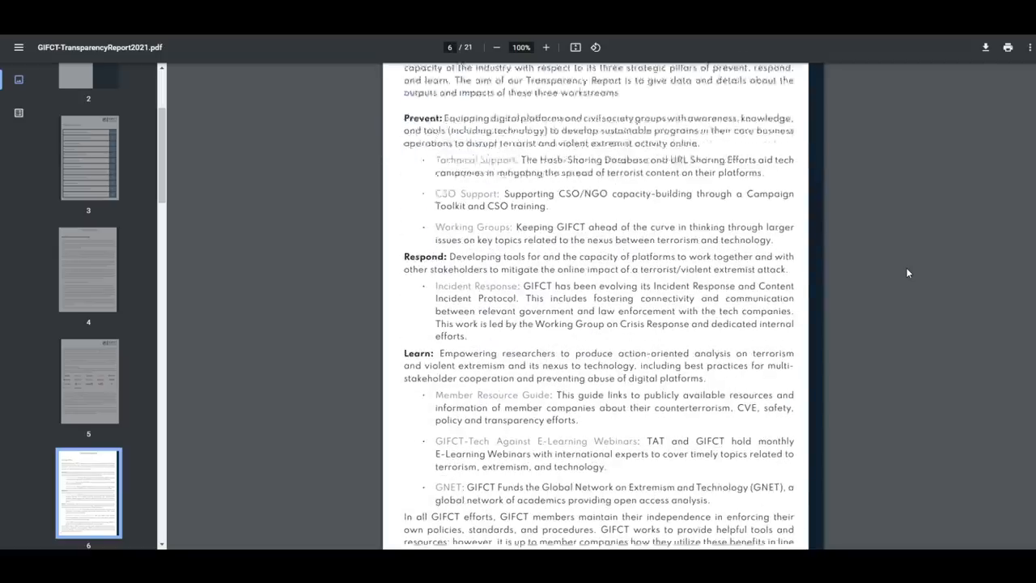
scroll("down", 3)
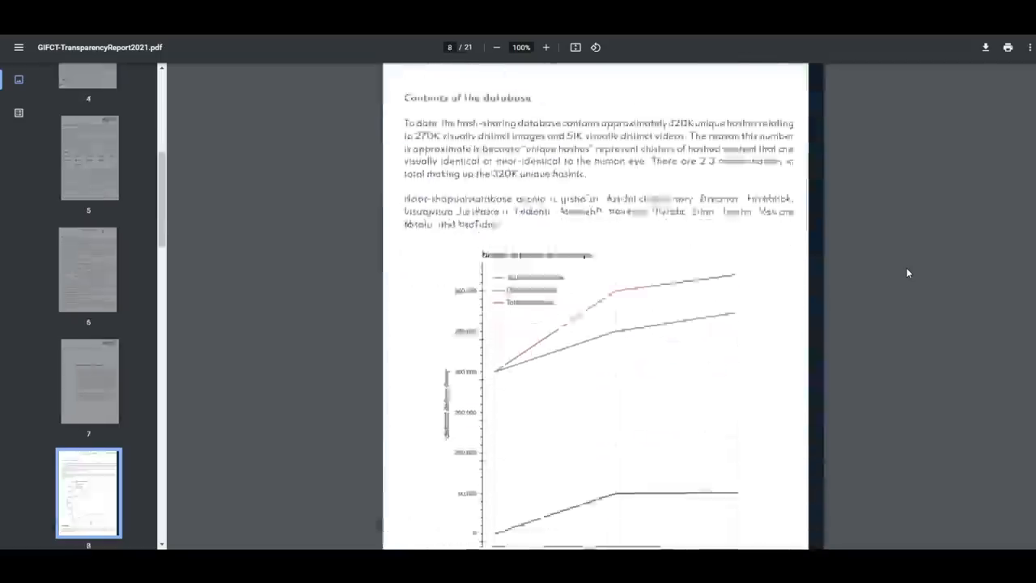
scroll("down", 3)
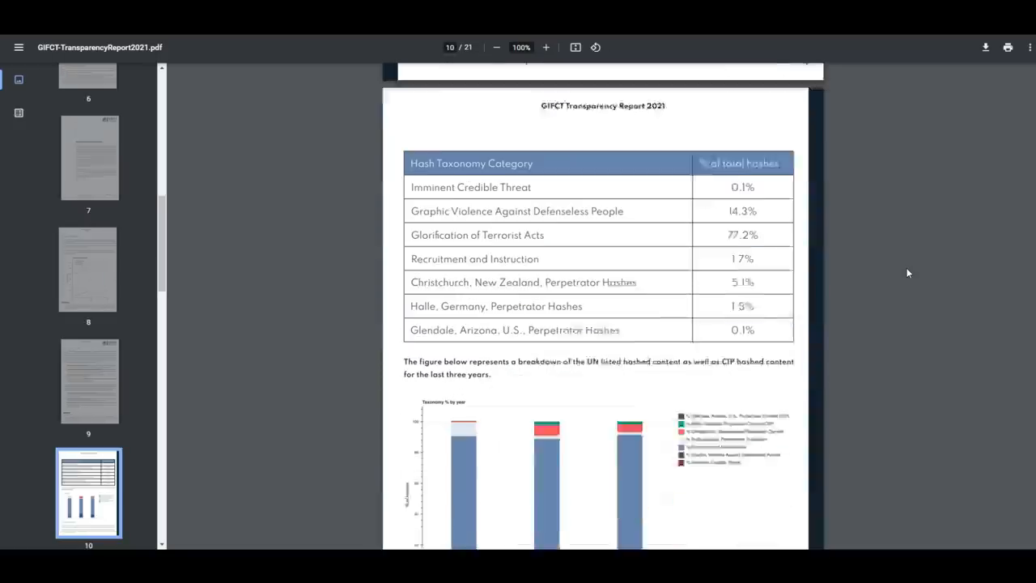
scroll("down", 3)
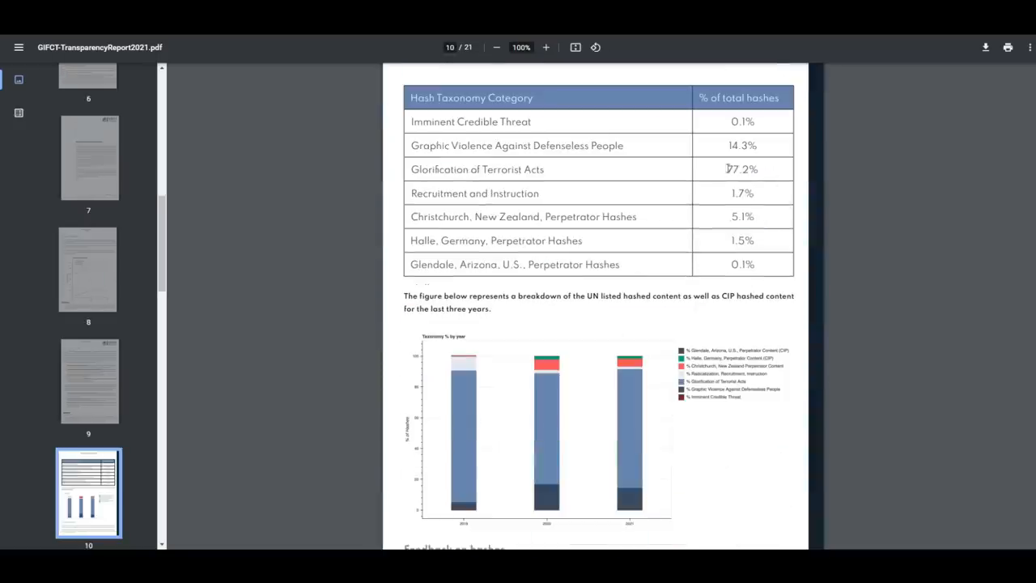
left_click_drag(411, 169, 546, 168)
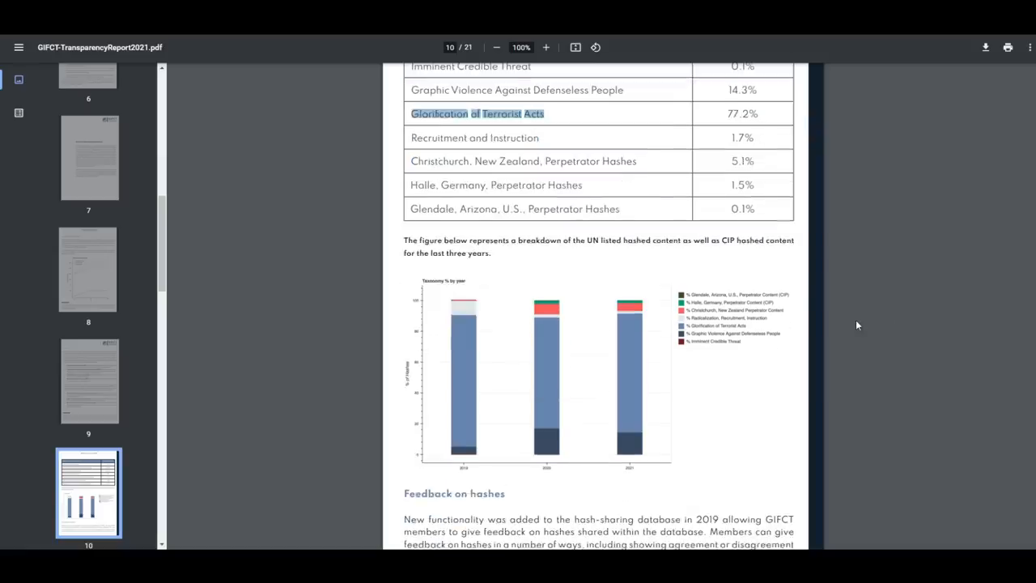
- Continue through the report's feedback metrics down to page 12
scroll("down", 3)
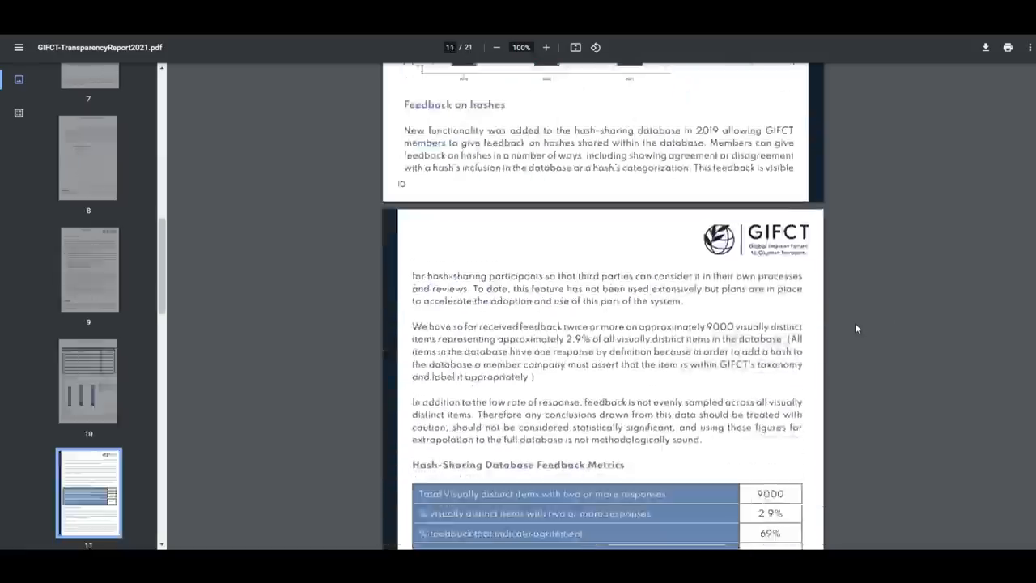
scroll("down", 3)
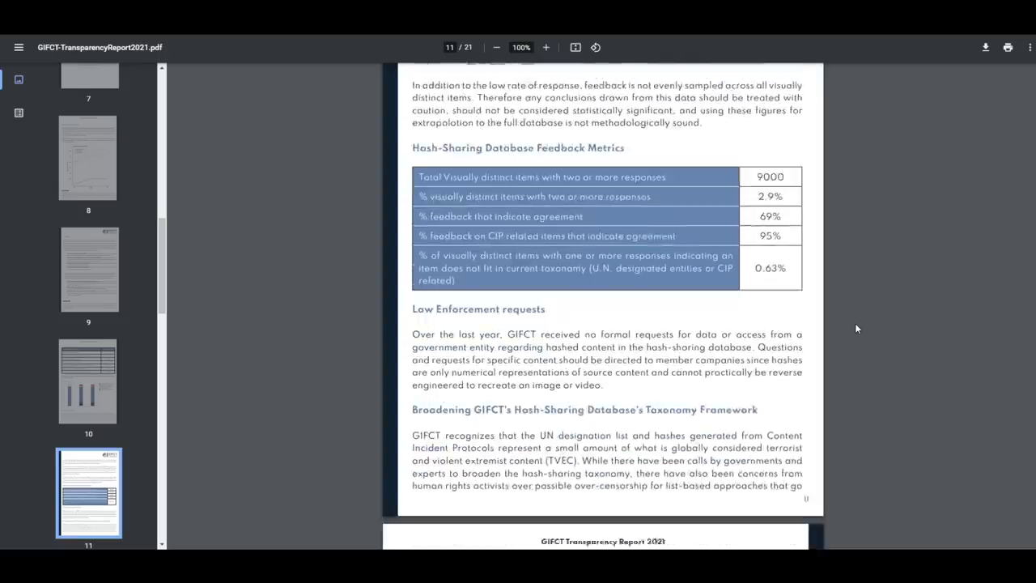
scroll("down", 3)
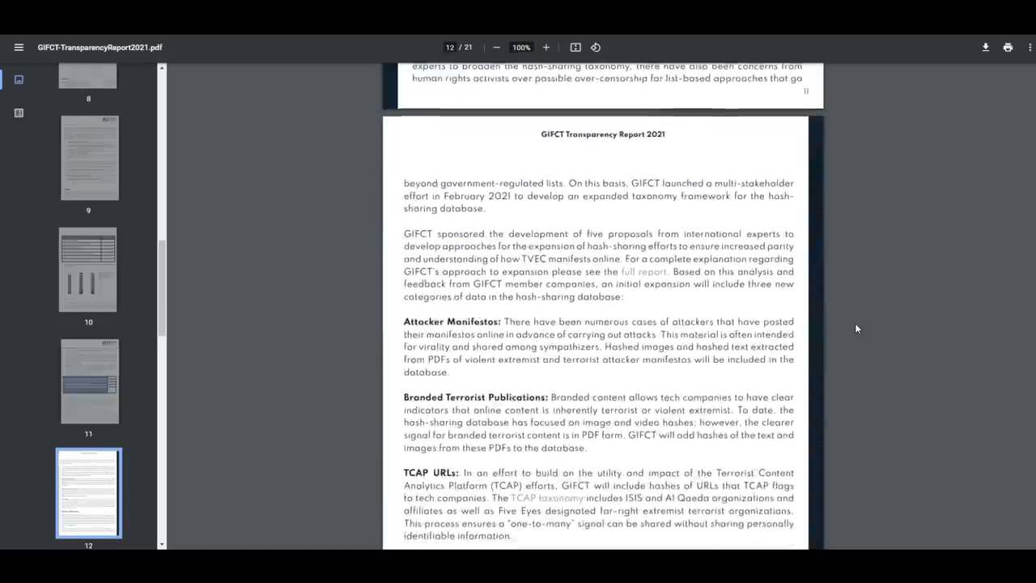
scroll("down", 3)
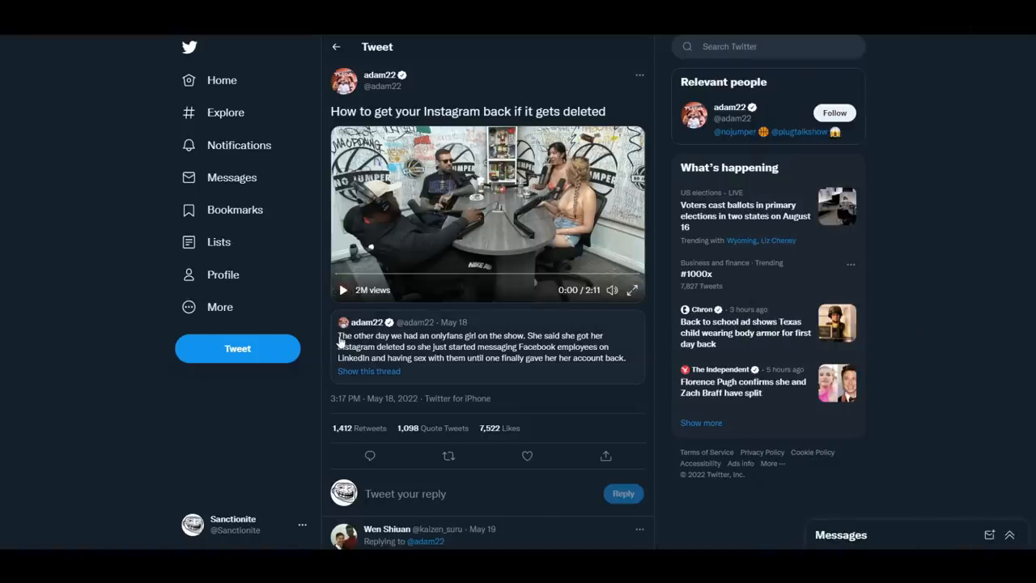
- Play the tweet's Instagram account-recovery video and scrub past the one-minute mark
left_click_drag(338, 335, 623, 358)
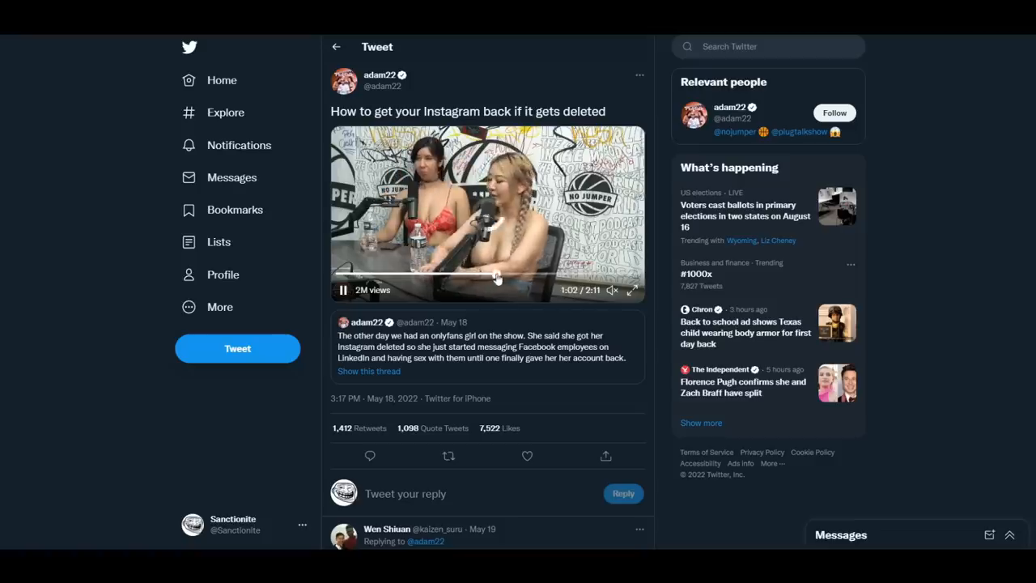
left_click_drag(497, 278, 540, 278)
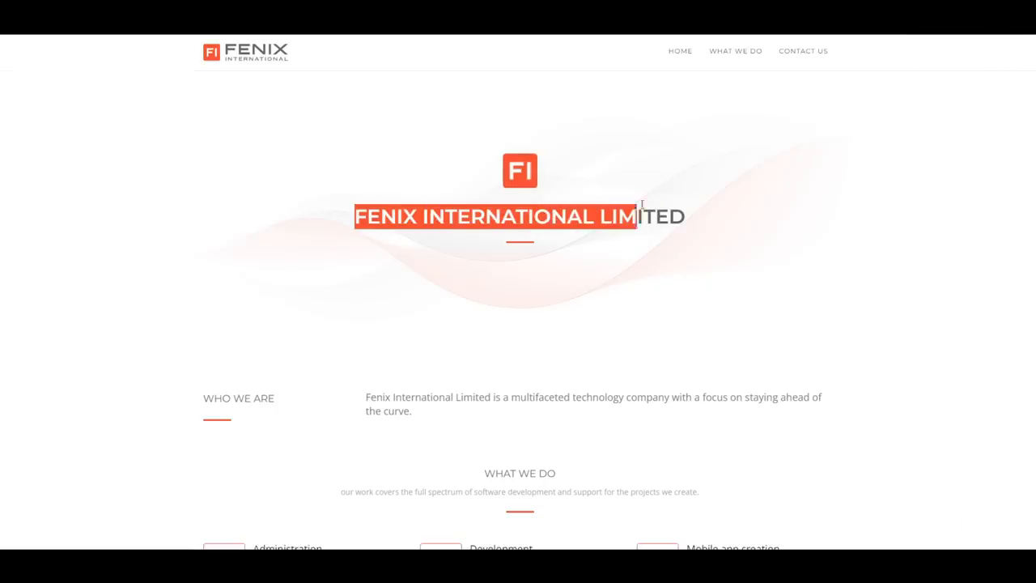
- Scroll the Fenix International homepage down to the Get In Touch form and footer address
scroll("down", 3)
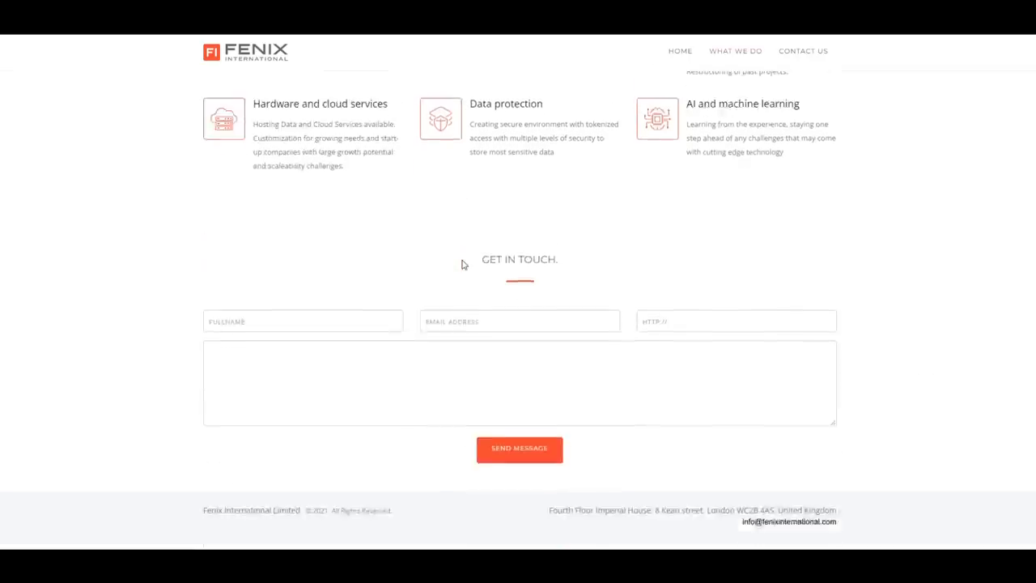